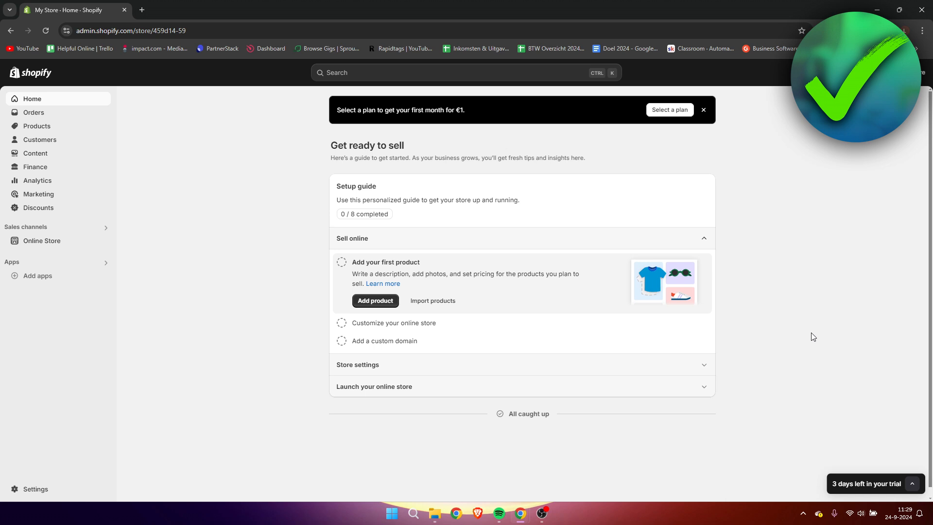
{"action": "mouse_move", "coordinate": [312, 288]}
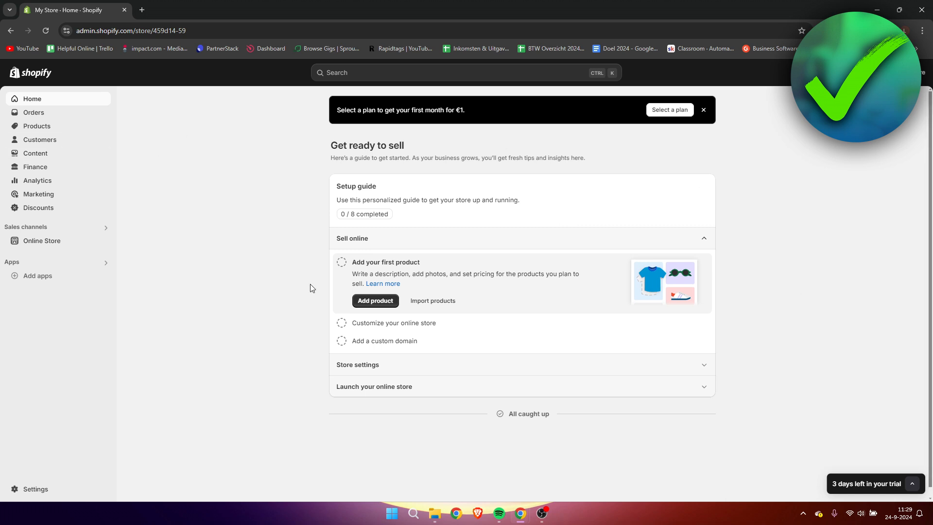
{"action": "mouse_move", "coordinate": [35, 489]}
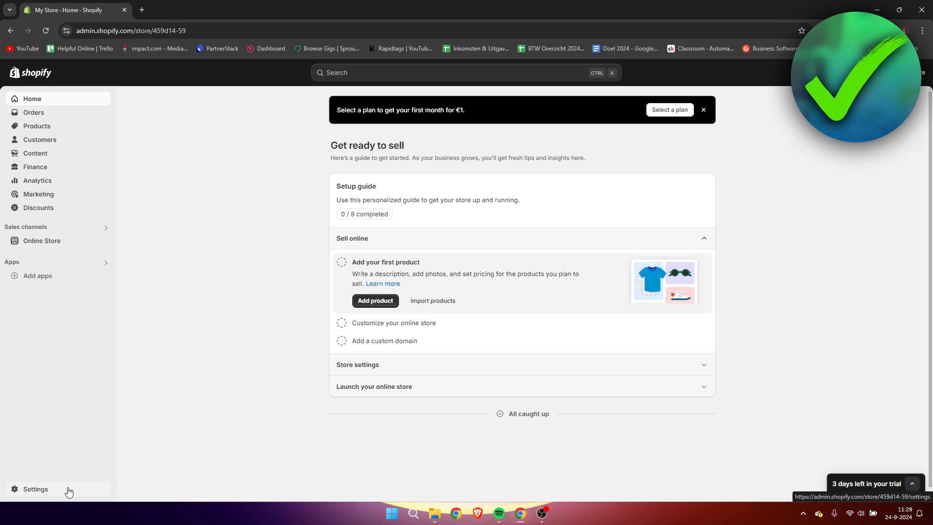
Go to Settings > Locations, showing the existing Netherlands shop location.
{"action": "left_click", "coordinate": [35, 491]}
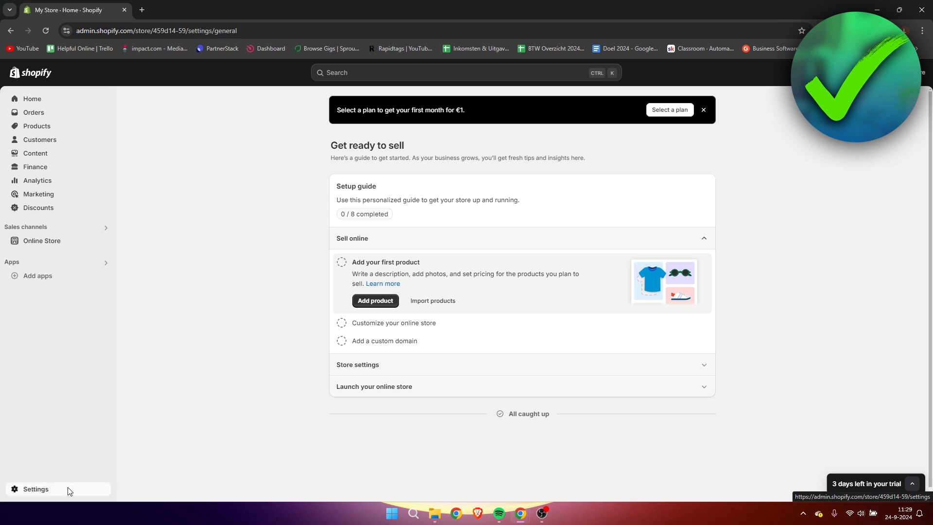
{"action": "left_click", "coordinate": [35, 489]}
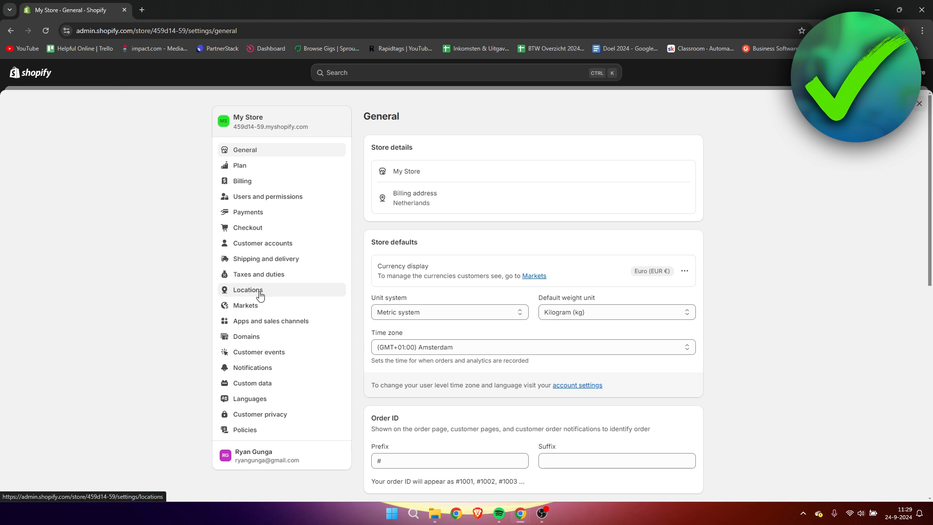
{"action": "left_click", "coordinate": [248, 290]}
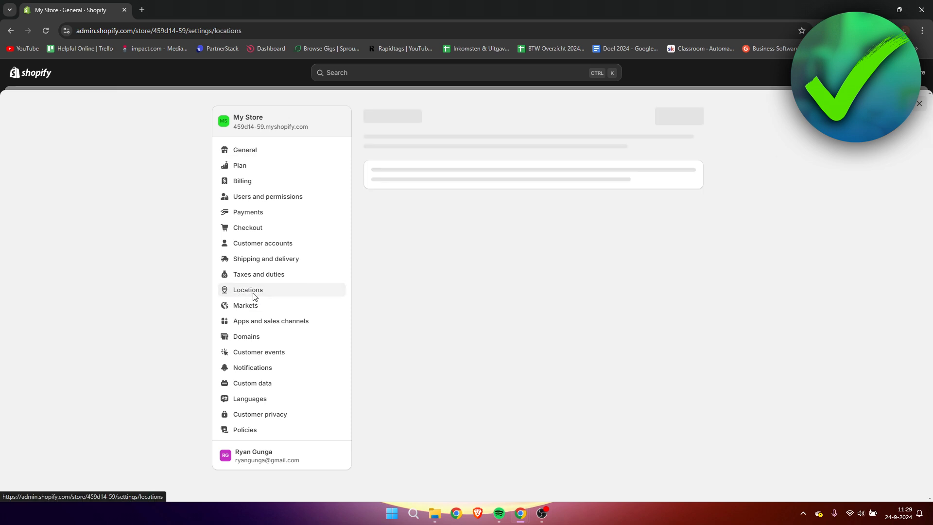
{"action": "left_click", "coordinate": [248, 290]}
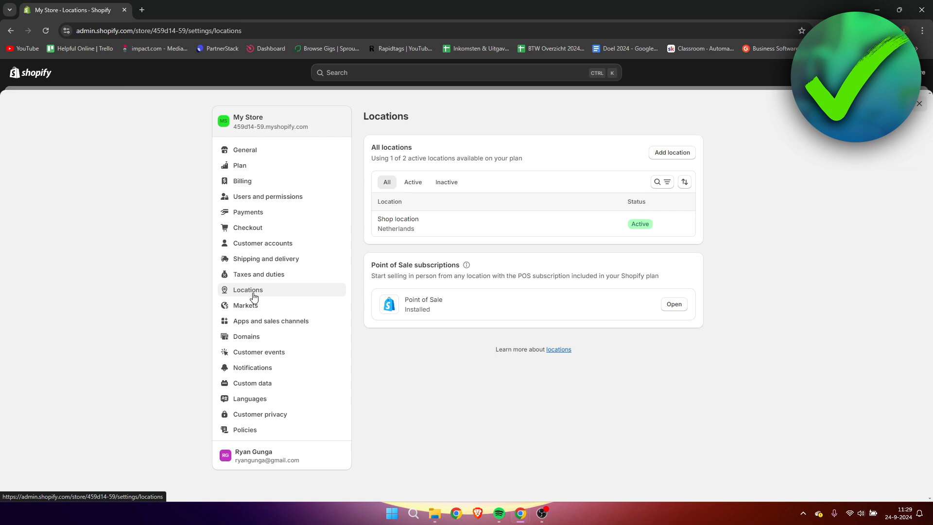
{"action": "mouse_move", "coordinate": [305, 269]}
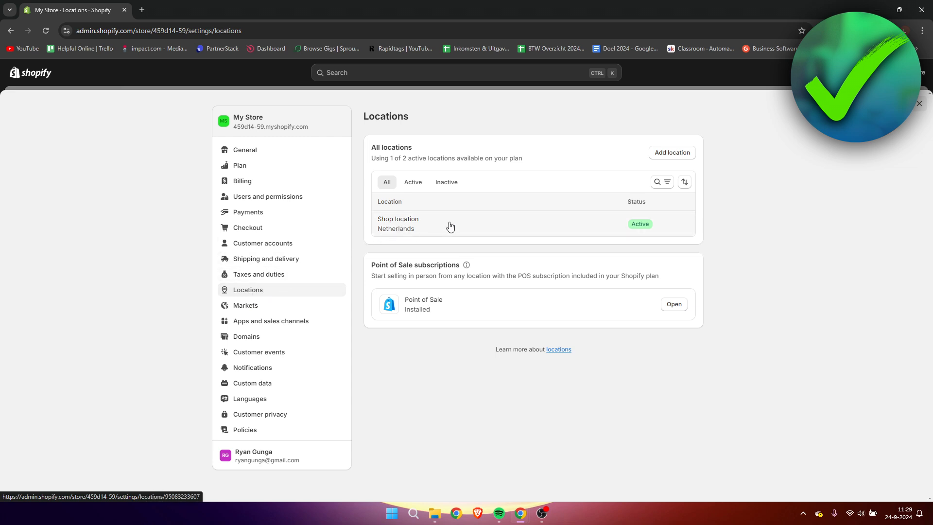
{"action": "mouse_move", "coordinate": [603, 228]}
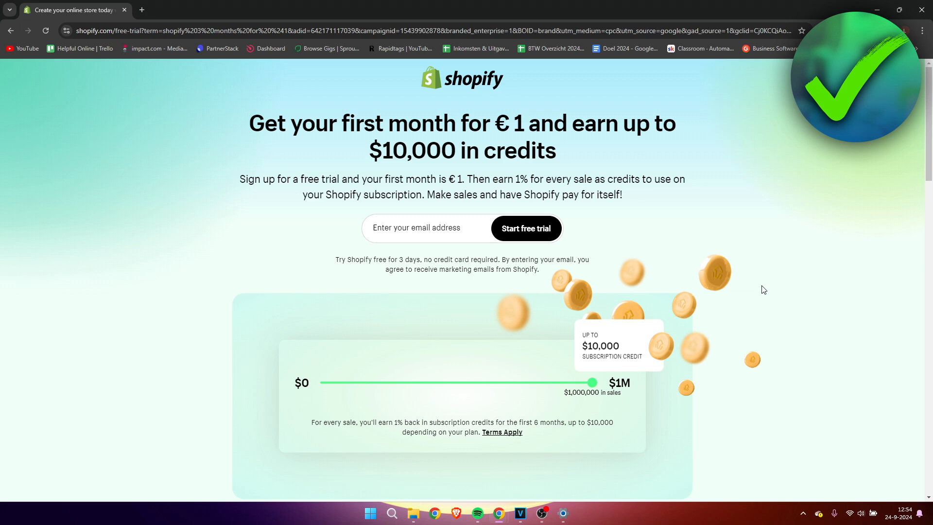
{"action": "mouse_move", "coordinate": [698, 218]}
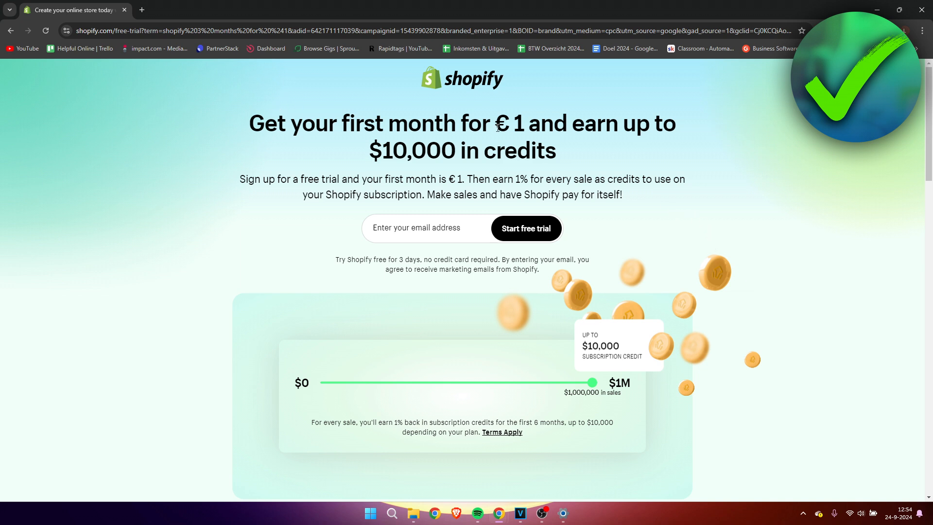
{"action": "double_click", "coordinate": [508, 124]}
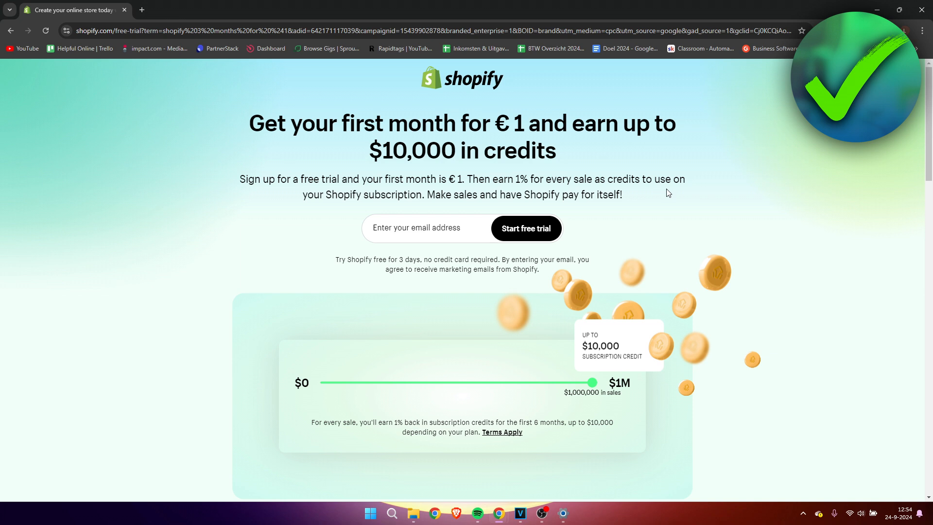
{"action": "mouse_move", "coordinate": [591, 367]}
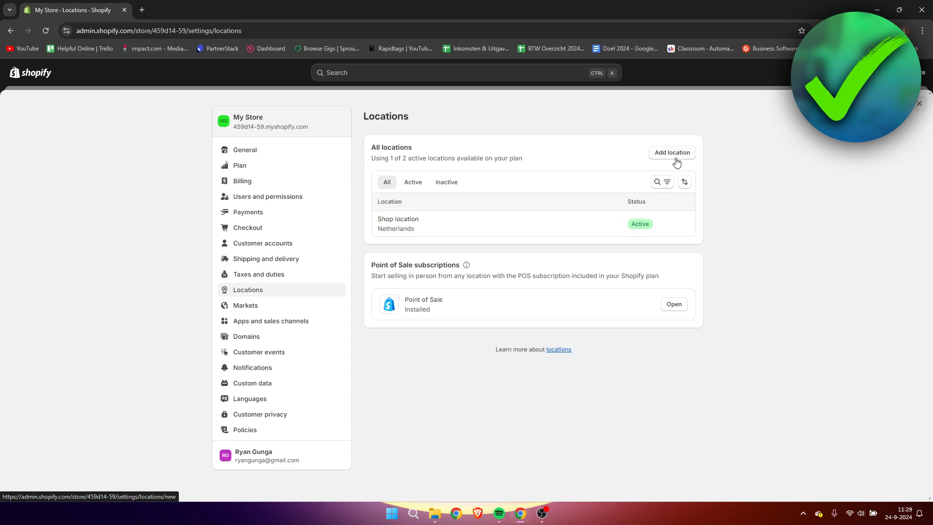
Add a new location and name it 'Helpful Online Store 1'.
{"action": "left_click", "coordinate": [672, 152]}
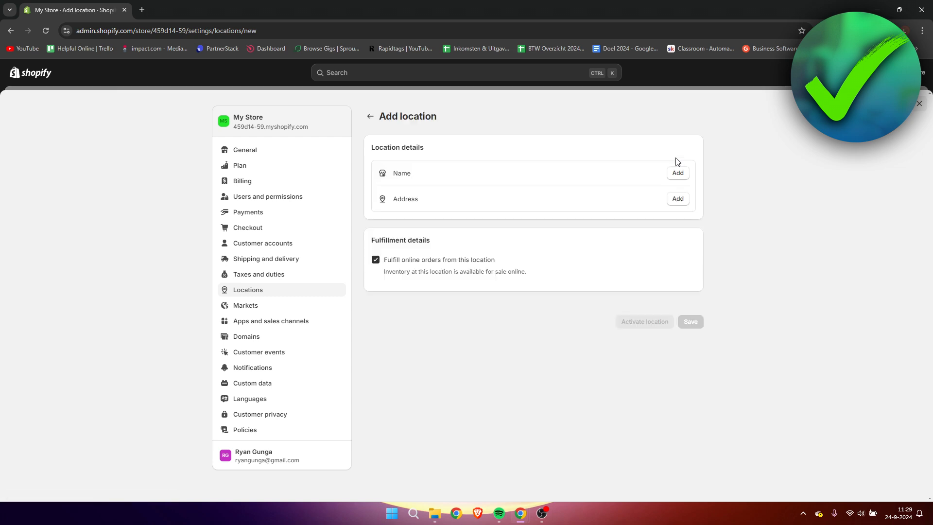
{"action": "mouse_move", "coordinate": [676, 179]}
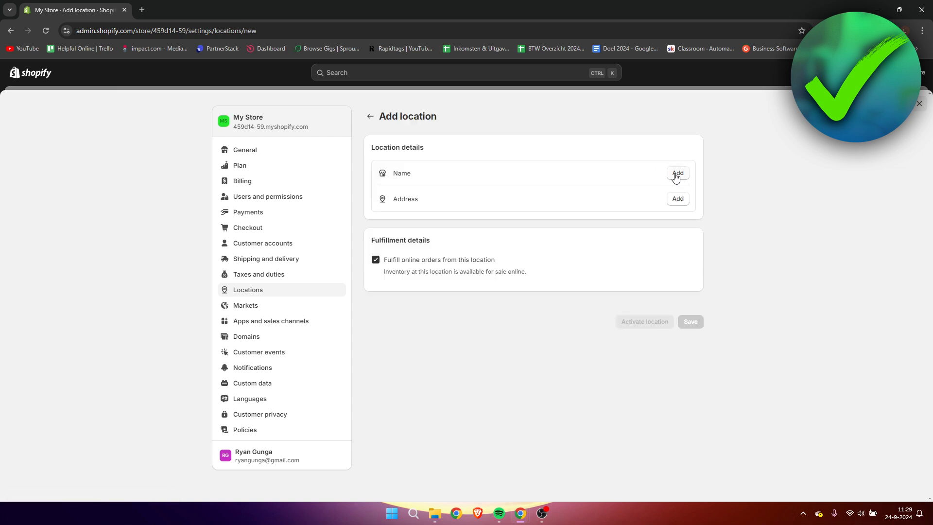
{"action": "left_click", "coordinate": [678, 173]}
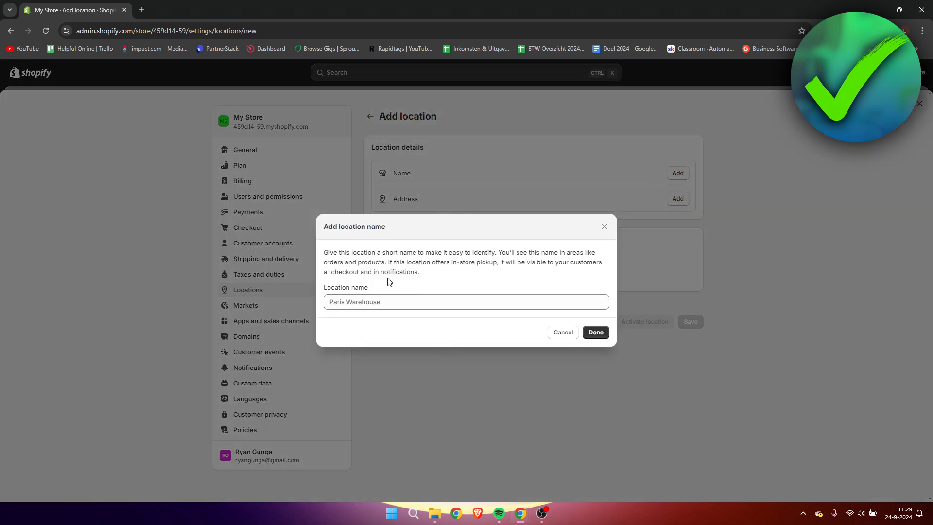
{"action": "type", "text": "Helpful Online Store 1"}
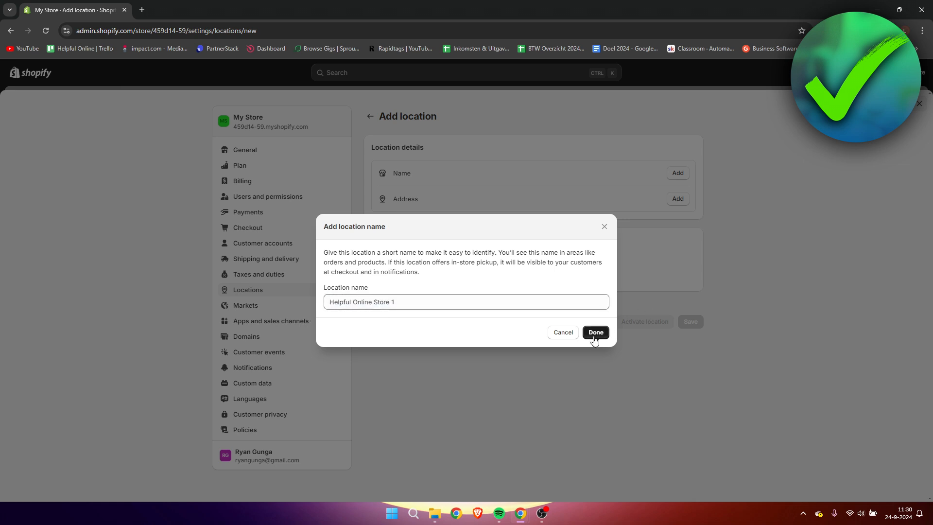
{"action": "left_click", "coordinate": [595, 333]}
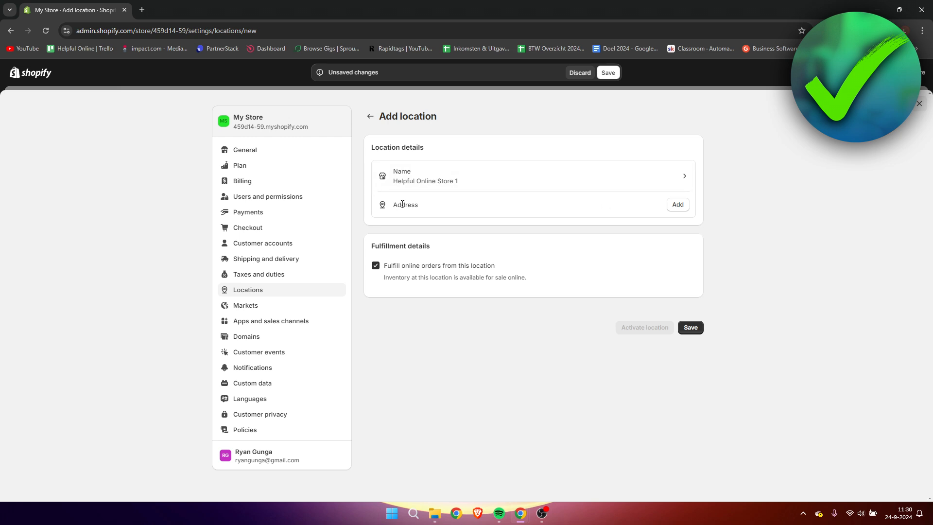
{"action": "mouse_move", "coordinate": [661, 210]}
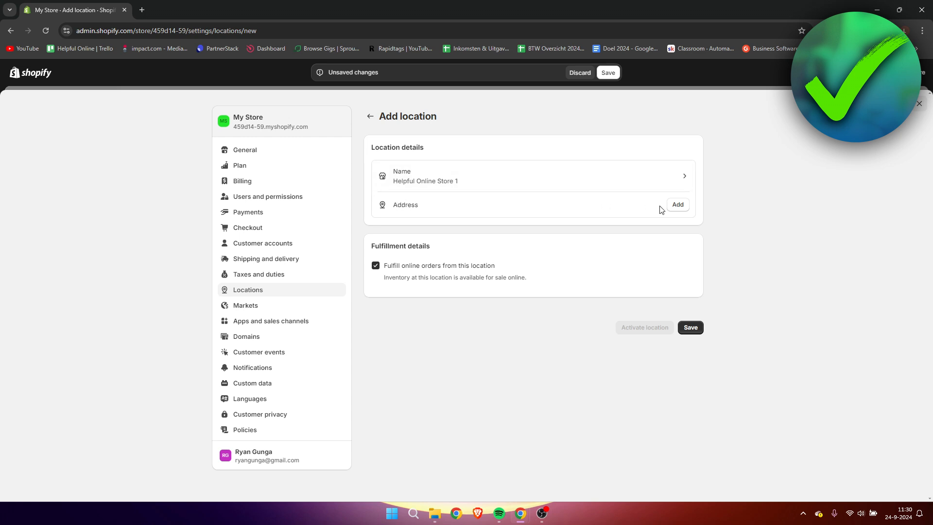
Set the location's address country to Tunisia and save the address editor.
{"action": "left_click", "coordinate": [676, 204]}
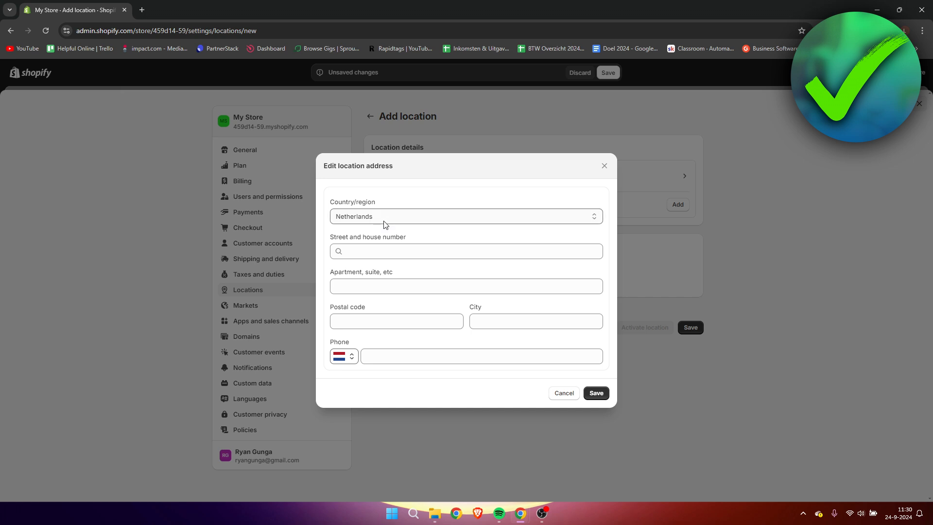
{"action": "left_click", "coordinate": [466, 215]}
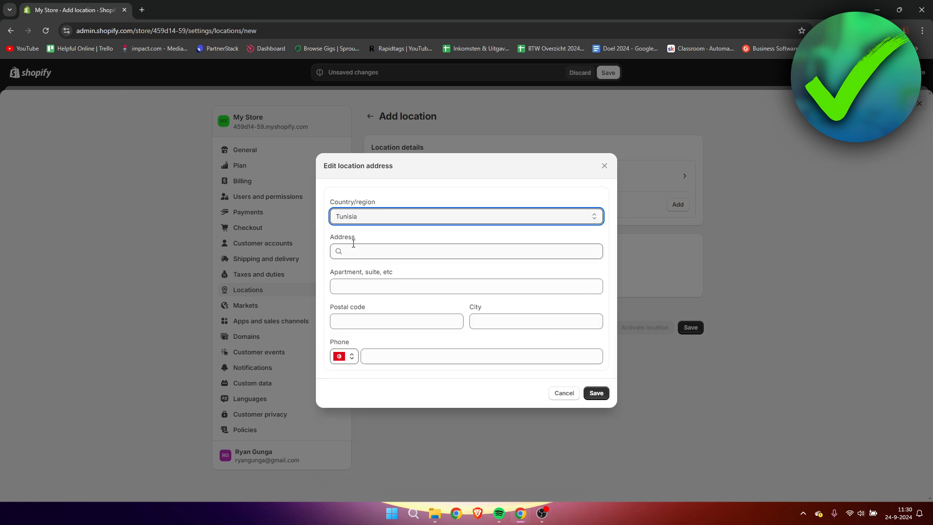
{"action": "left_click", "coordinate": [466, 251]}
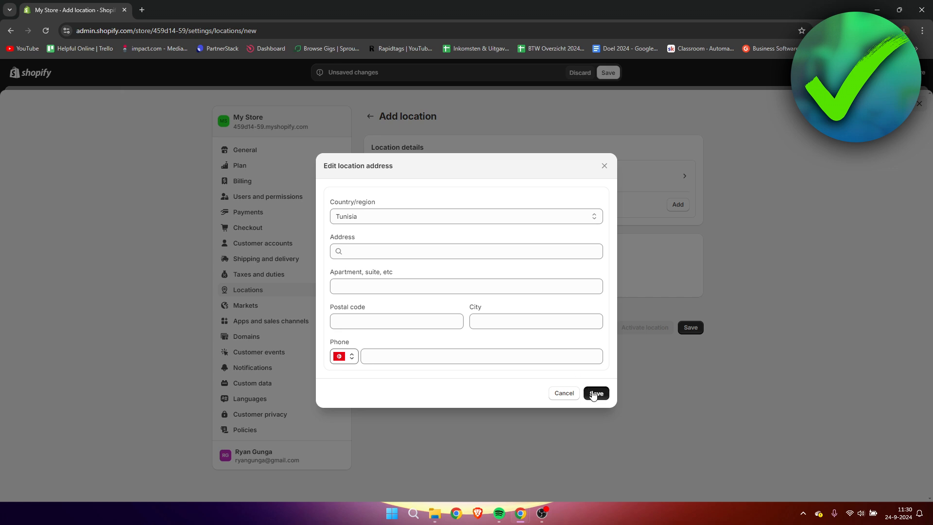
{"action": "left_click", "coordinate": [595, 393]}
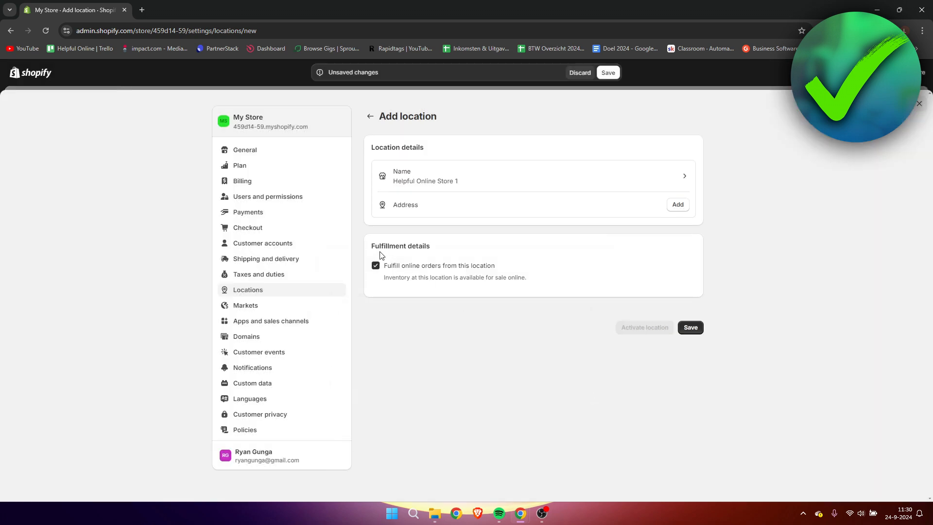
Turn off 'Fulfill online orders from this location' and save the new location.
{"action": "double_click", "coordinate": [400, 246]}
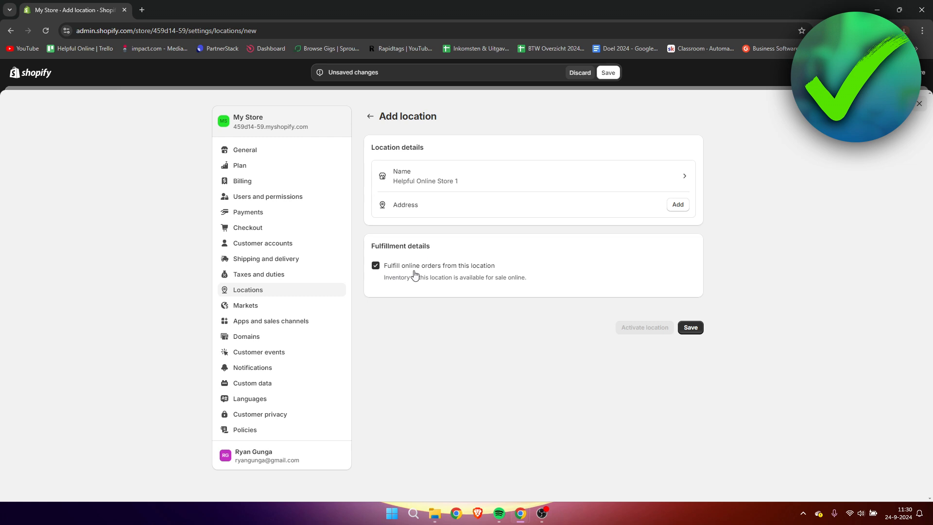
{"action": "mouse_move", "coordinate": [407, 278]}
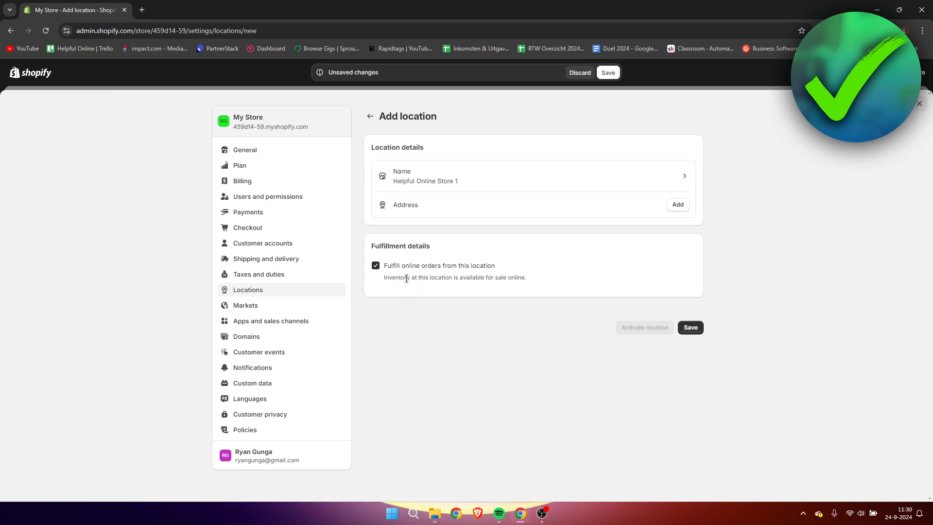
{"action": "mouse_move", "coordinate": [574, 210]}
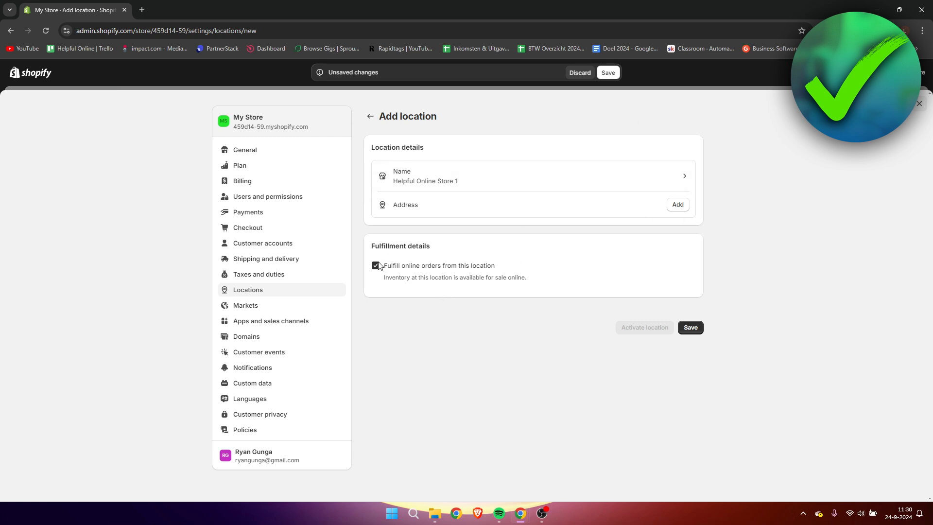
{"action": "left_click", "coordinate": [376, 265]}
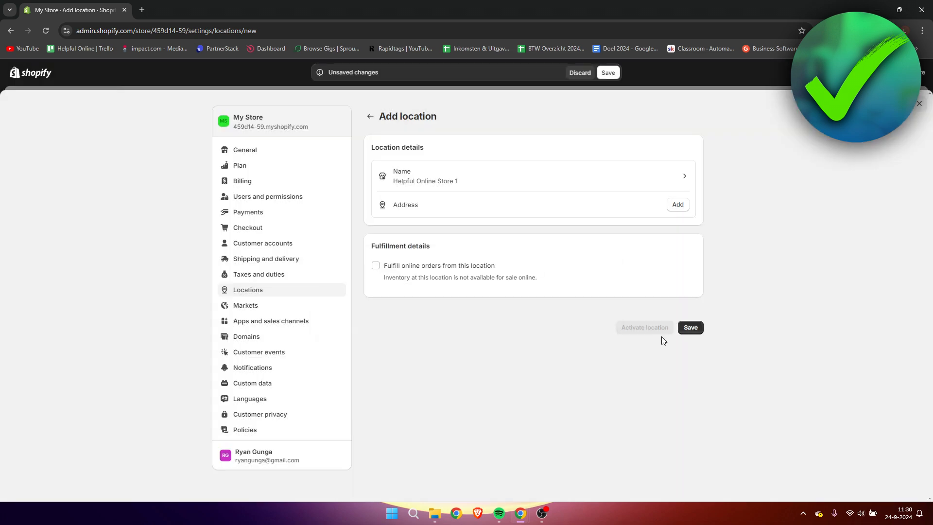
{"action": "left_click", "coordinate": [690, 328]}
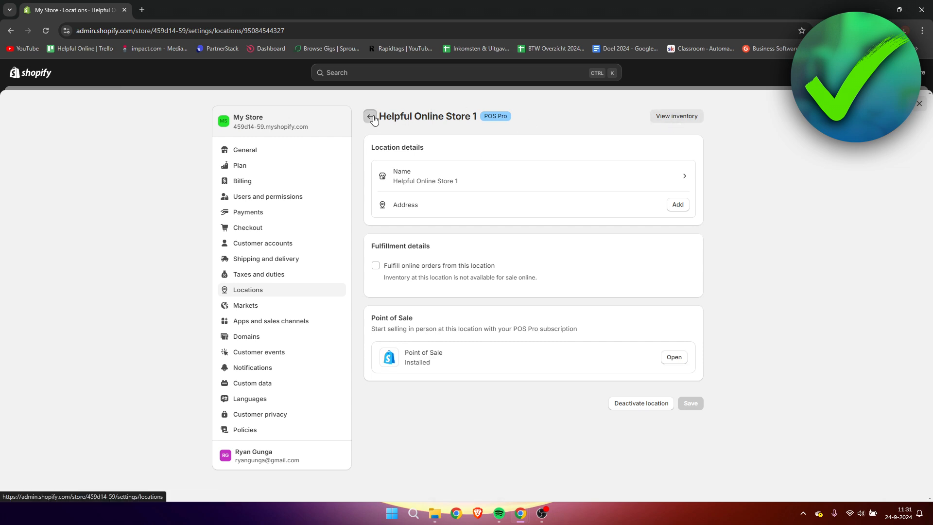
Make Helpful Online Store 1 the default location and save; it fails for missing street and city.
{"action": "left_click", "coordinate": [369, 116]}
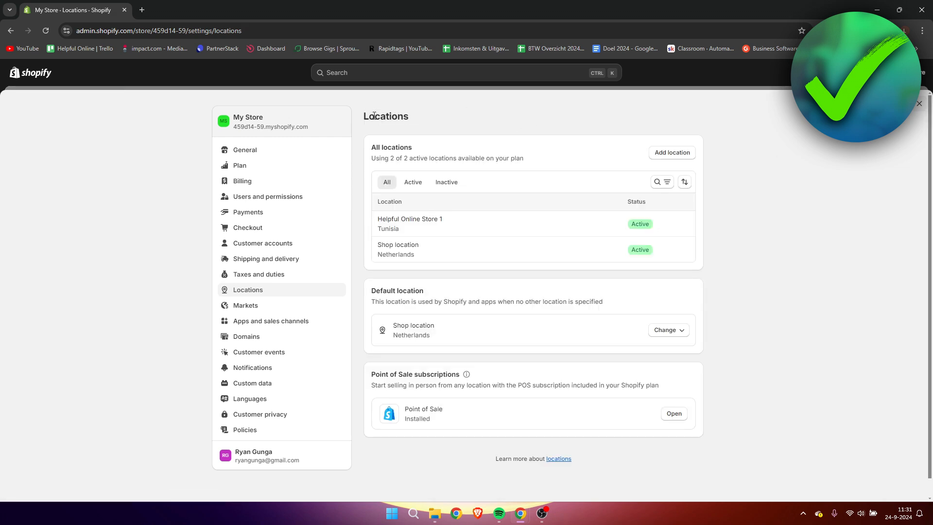
{"action": "mouse_move", "coordinate": [499, 225]}
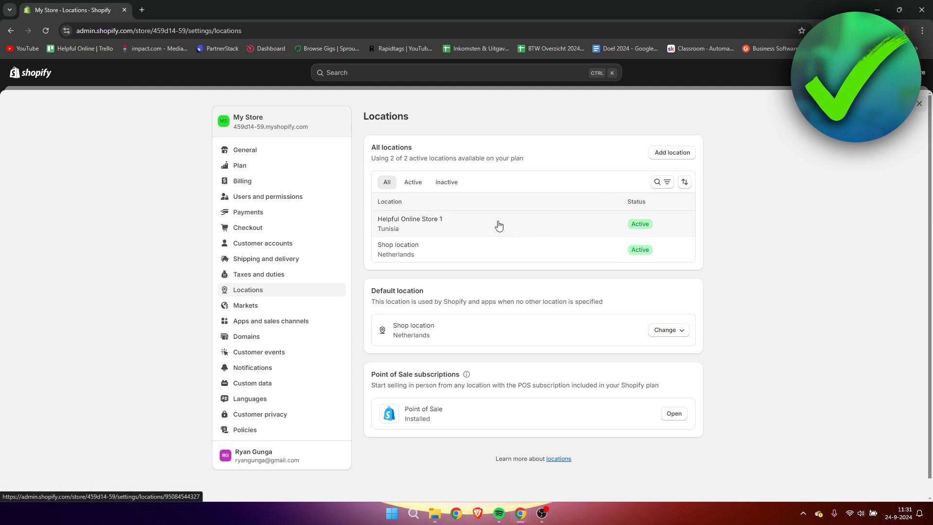
{"action": "mouse_move", "coordinate": [567, 260]}
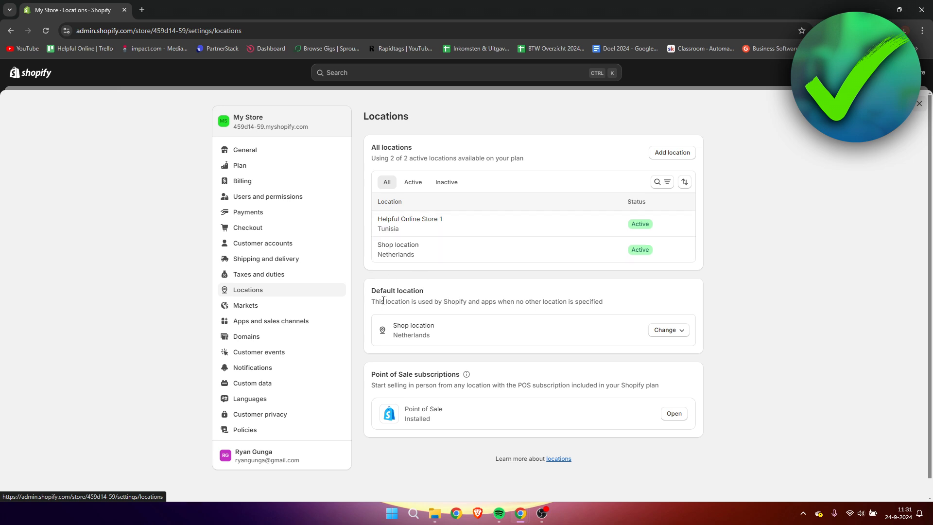
{"action": "double_click", "coordinate": [396, 291]}
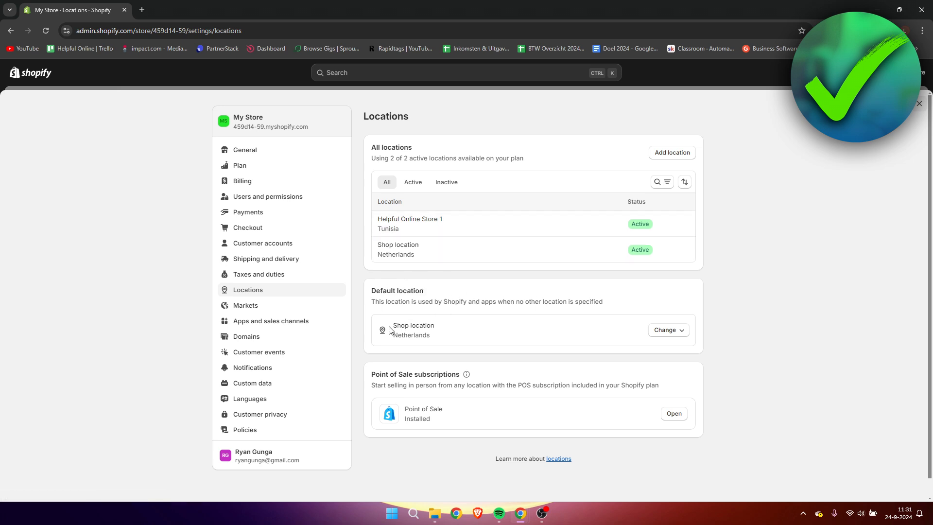
{"action": "left_click", "coordinate": [667, 330]}
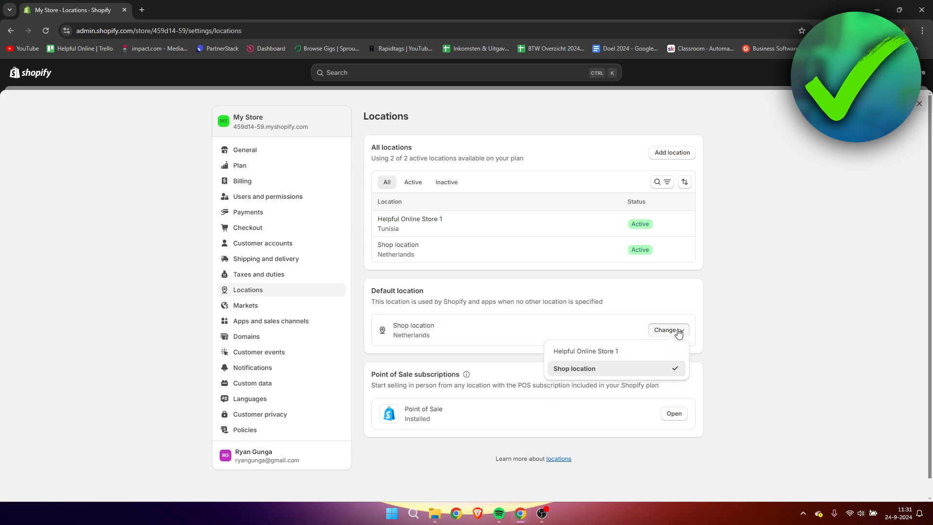
{"action": "mouse_move", "coordinate": [417, 236]}
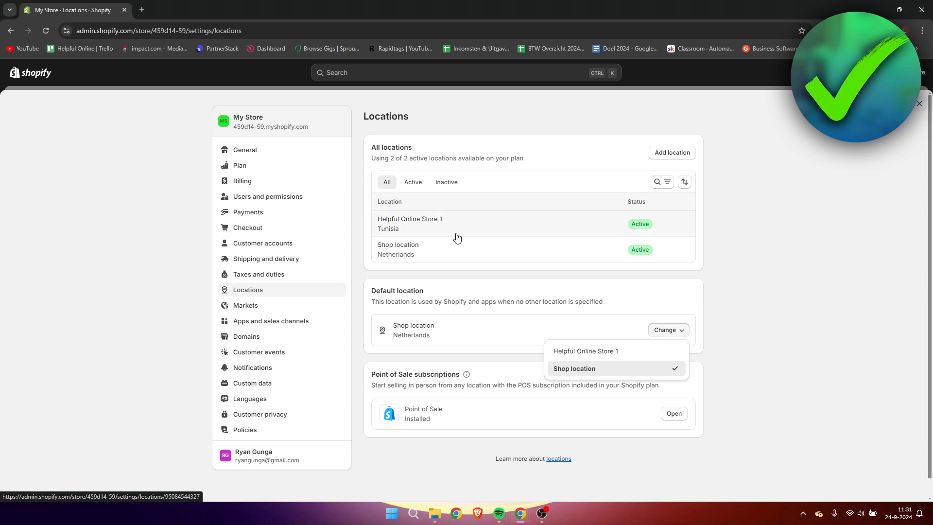
{"action": "mouse_move", "coordinate": [598, 357]}
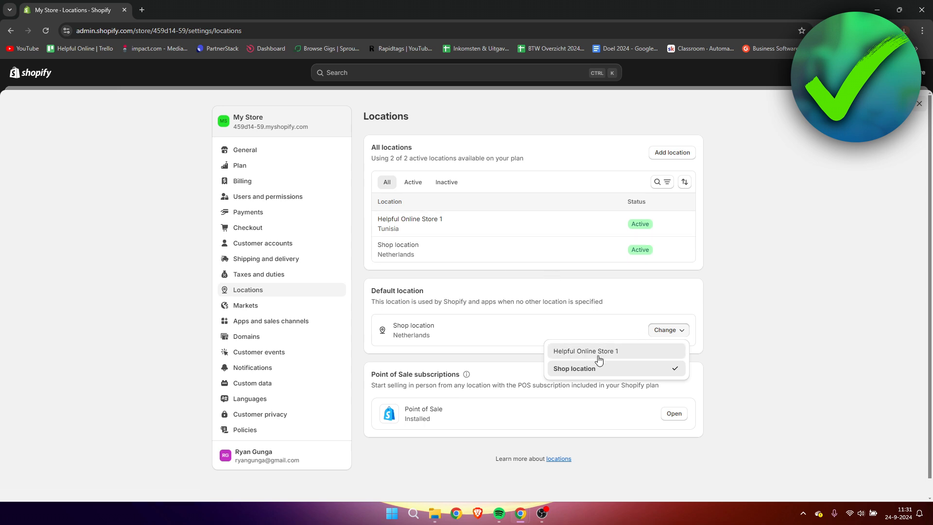
{"action": "left_click", "coordinate": [585, 351]}
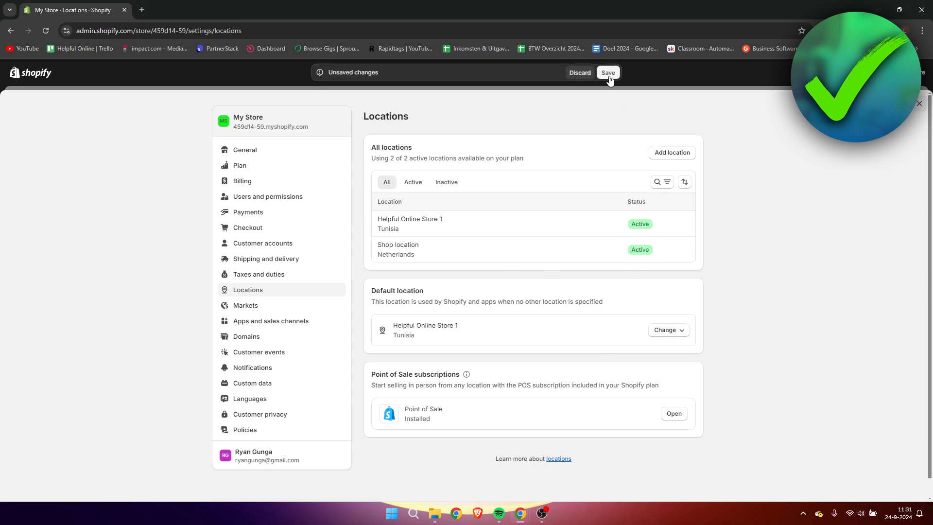
{"action": "left_click", "coordinate": [607, 72]}
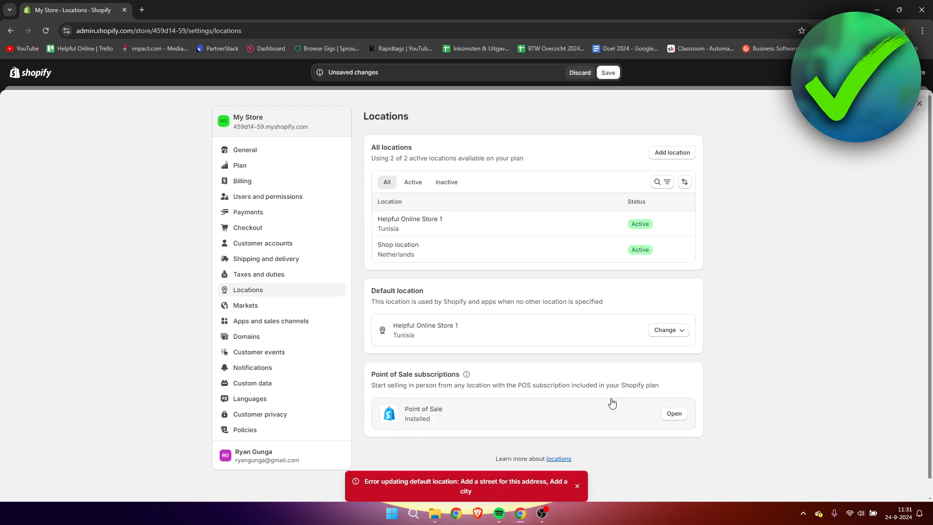
{"action": "left_click", "coordinate": [576, 486]}
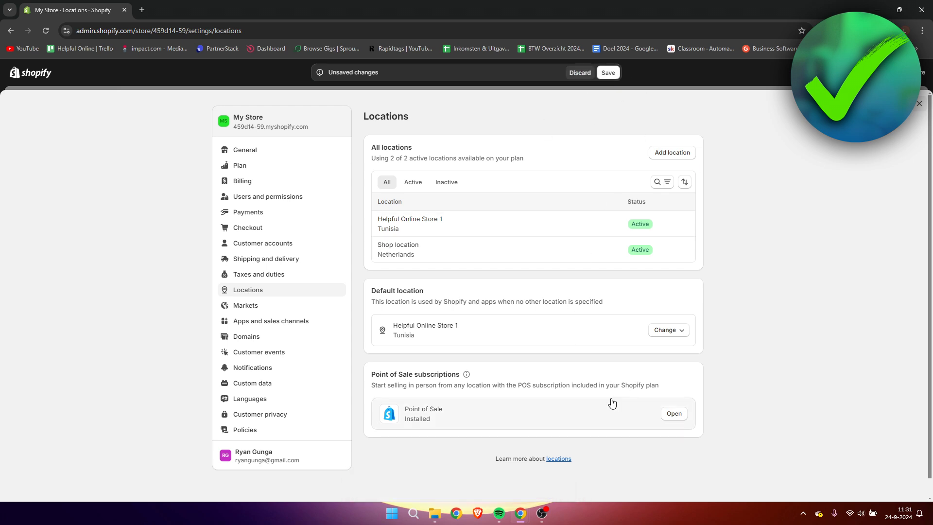